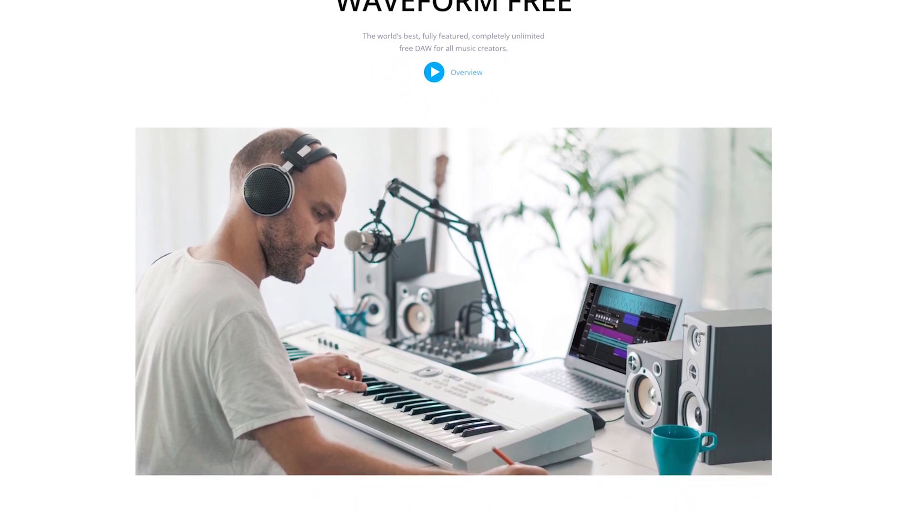
Scroll down the Tracktion website page and select the download entry point
scroll("down", 3)
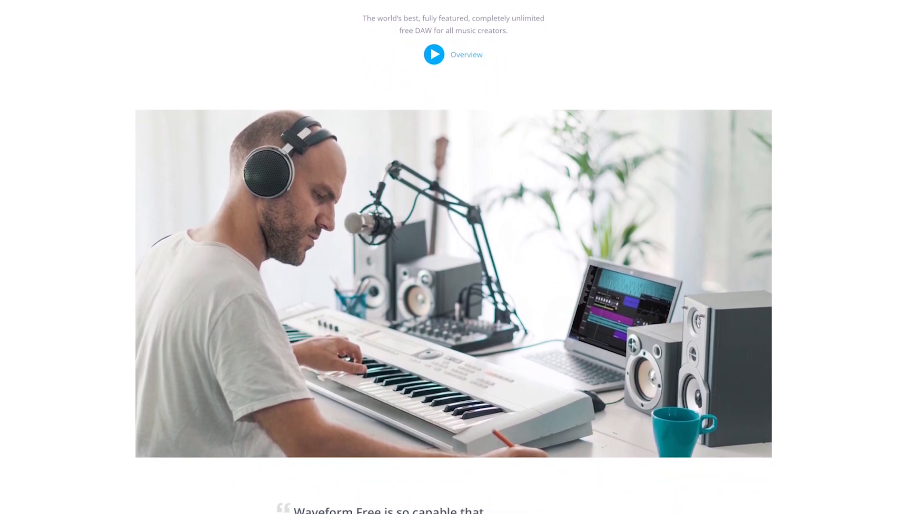
scroll("down", 3)
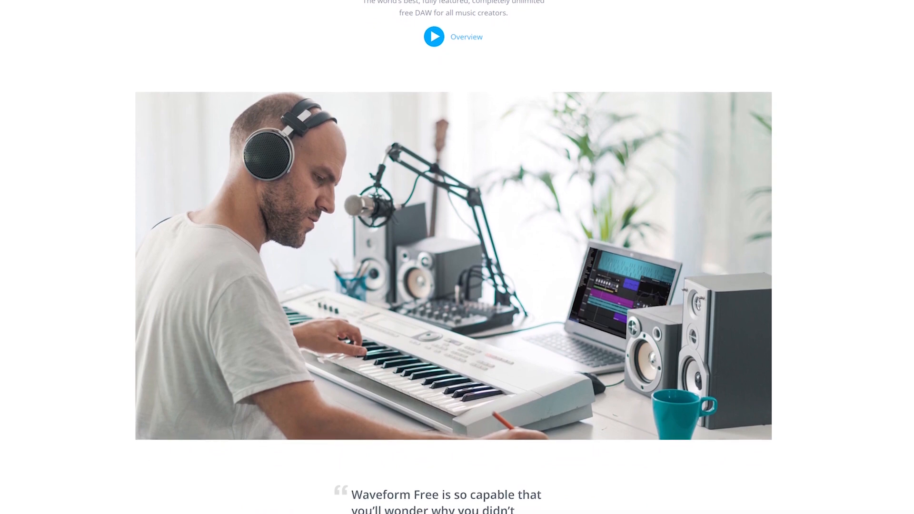
scroll("down", 3)
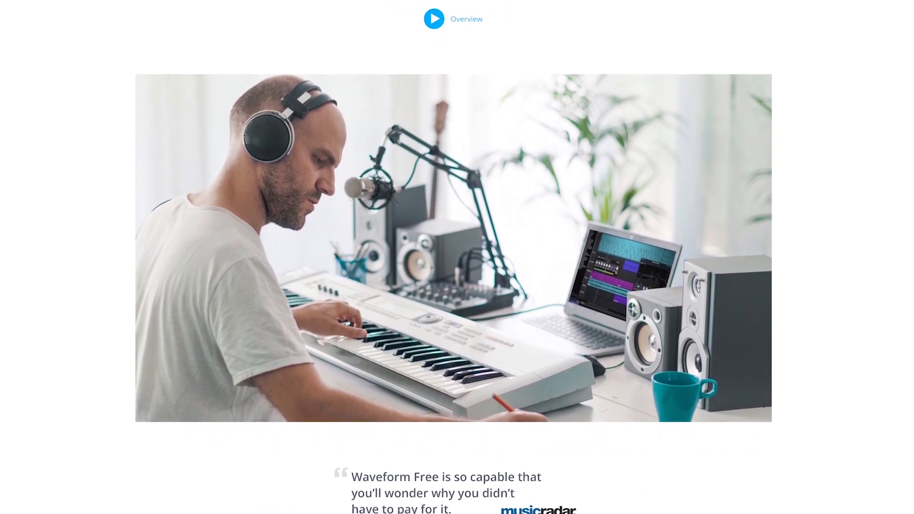
scroll("down", 3)
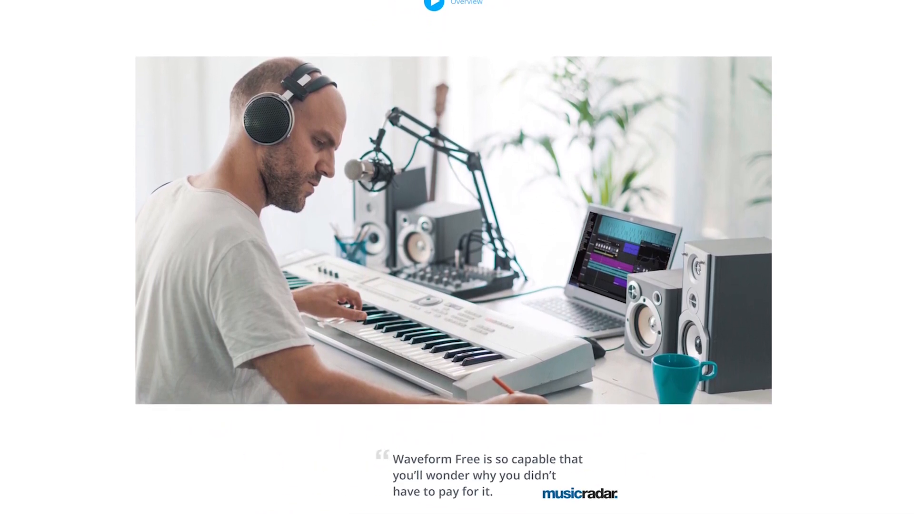
scroll("down", 3)
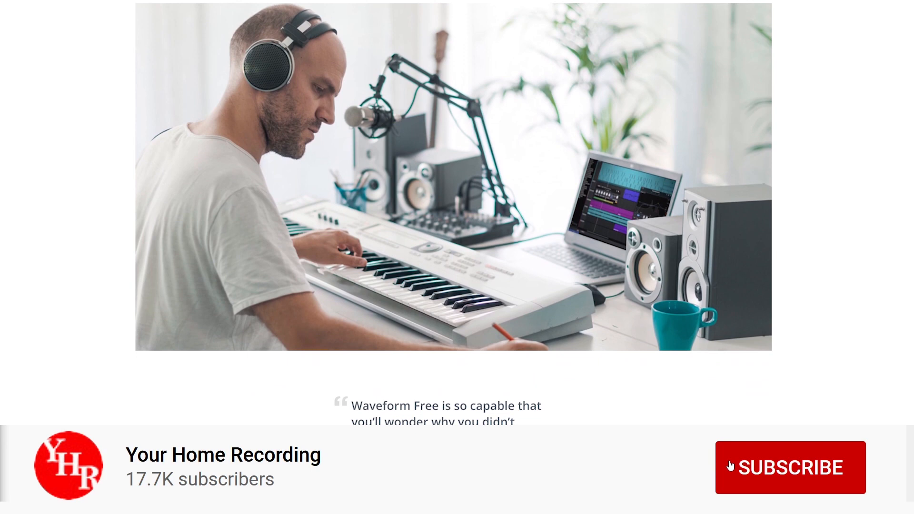
left_click(790, 467)
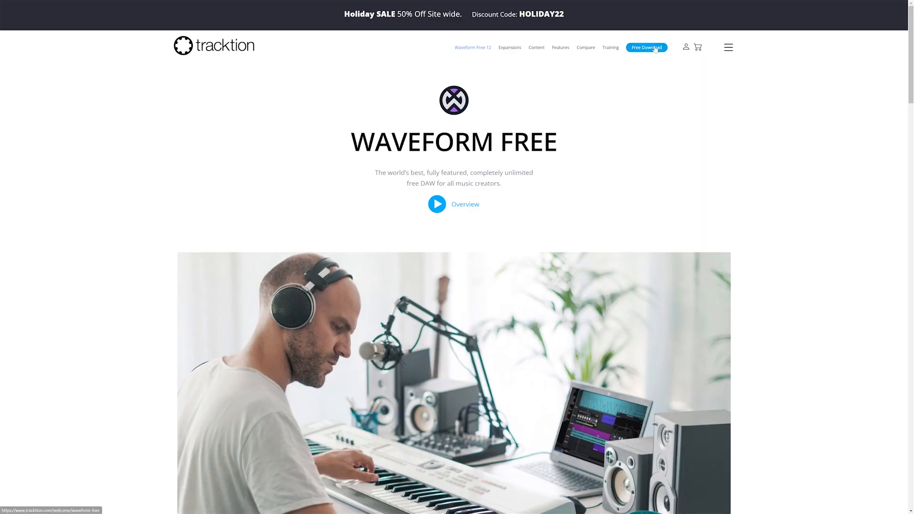
Submit the Waveform Free download form after agreeing to the privacy policy
left_click(647, 47)
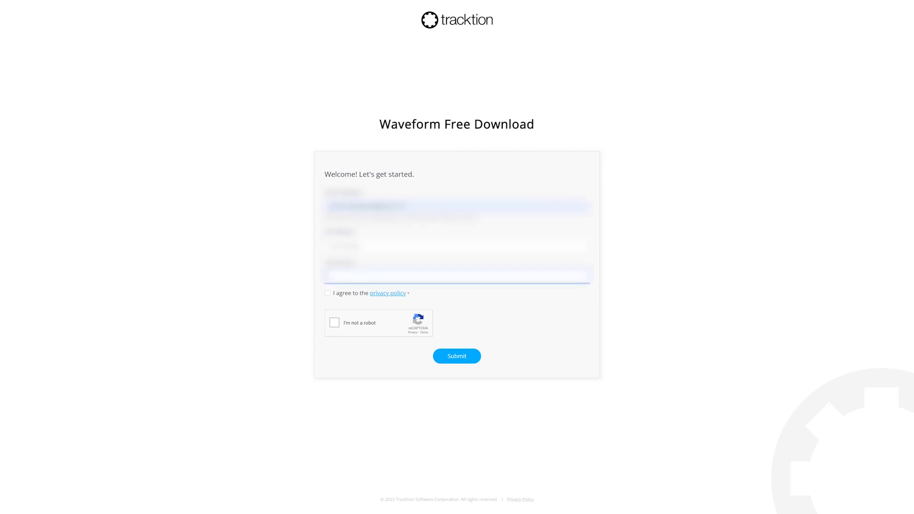
left_click(456, 357)
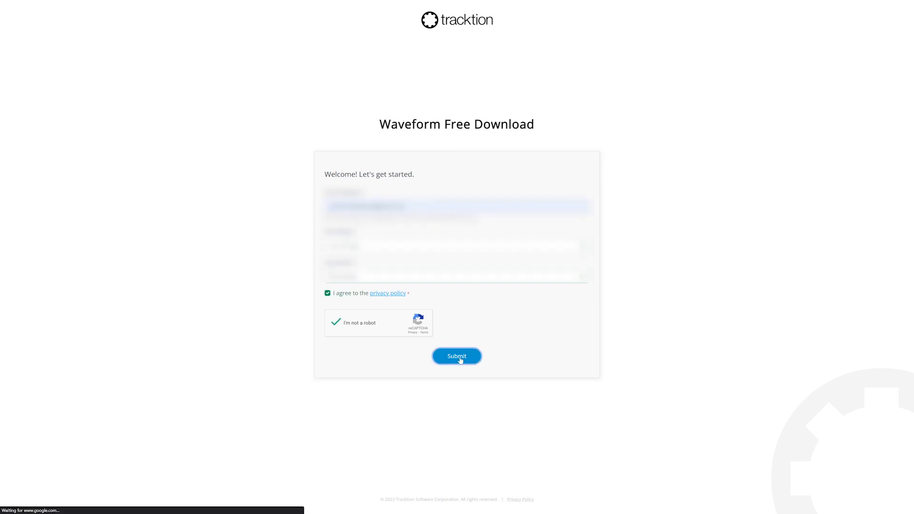
left_click(456, 356)
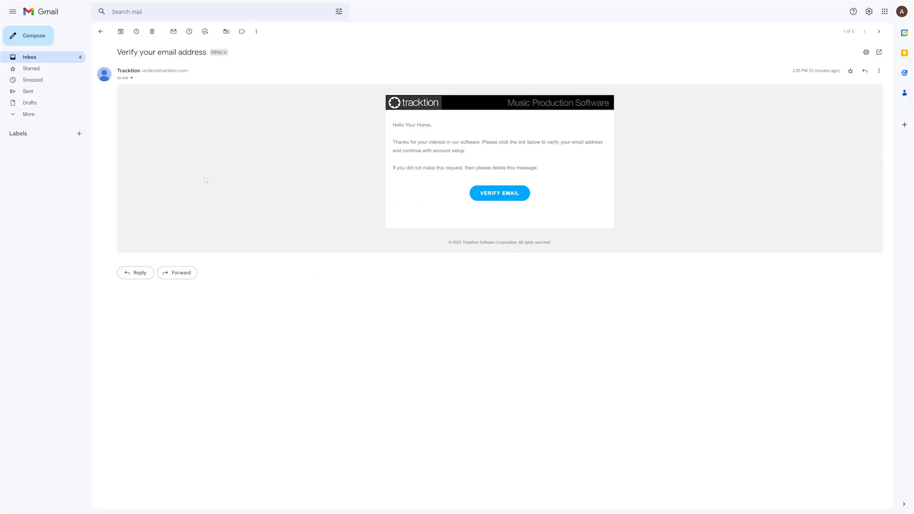
mouse_move(249, 191)
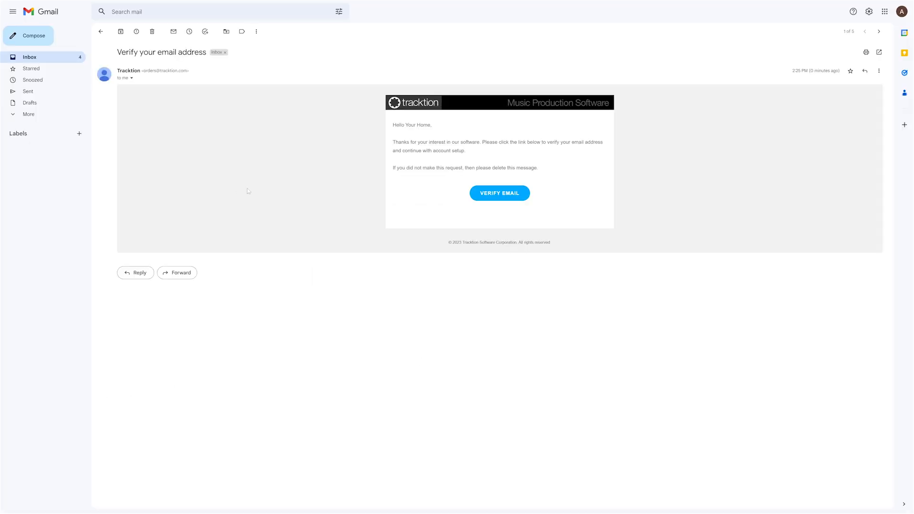
Verify the email, then submit the City, Country and New Password account details
left_click(499, 193)
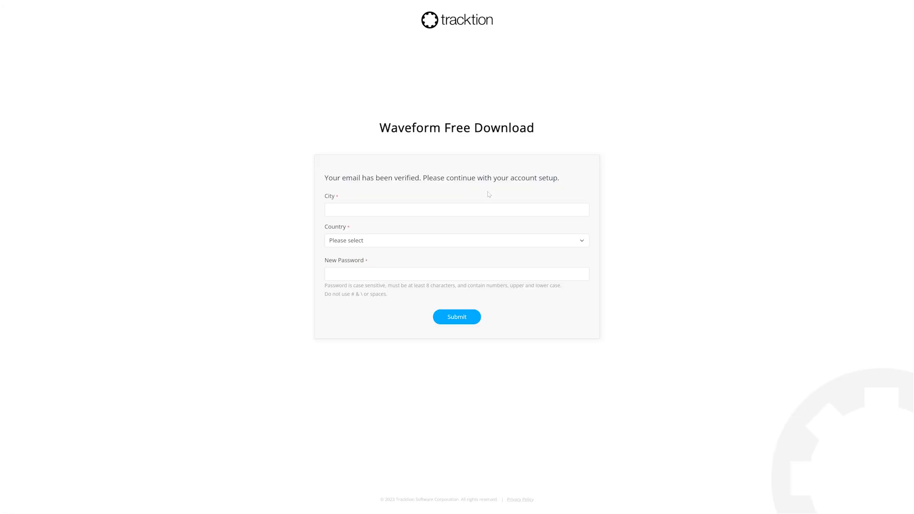
left_click(456, 209)
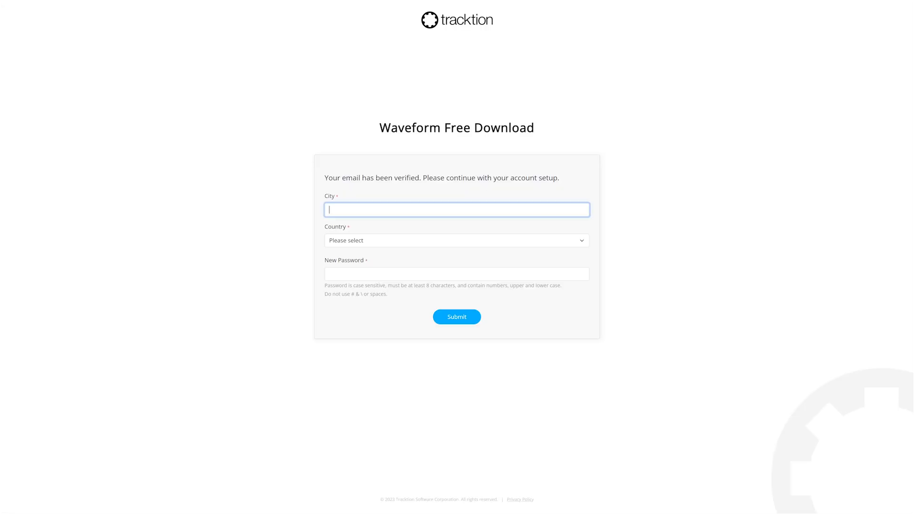
left_click(456, 317)
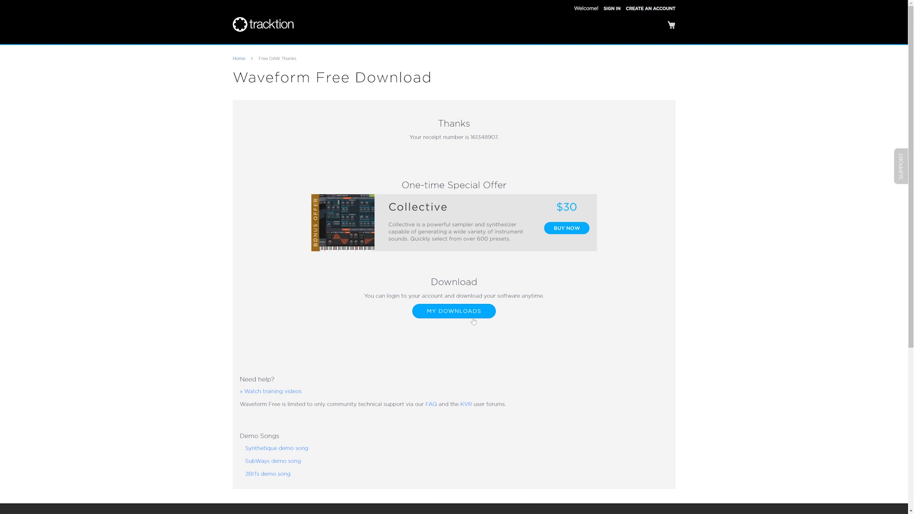
mouse_move(471, 314)
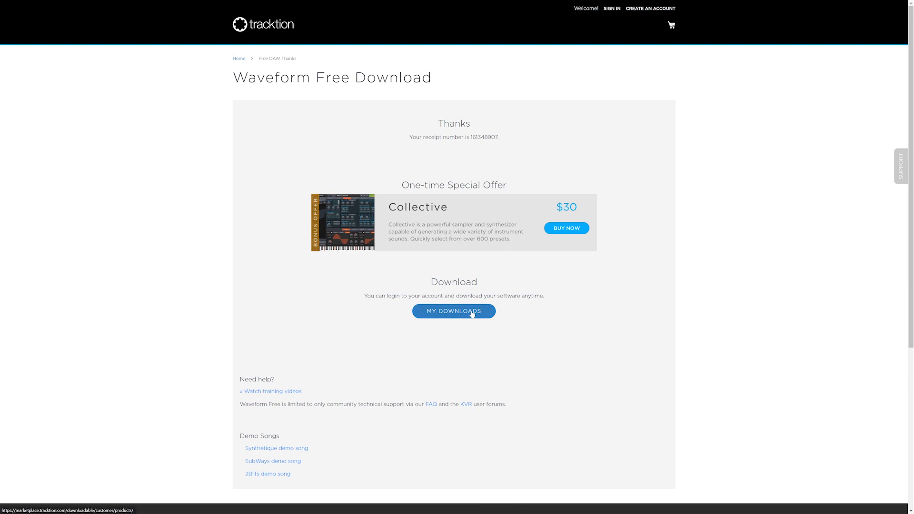
Install Waveform 12 with the default folder and no desktop shortcut, then launch it
left_click(454, 311)
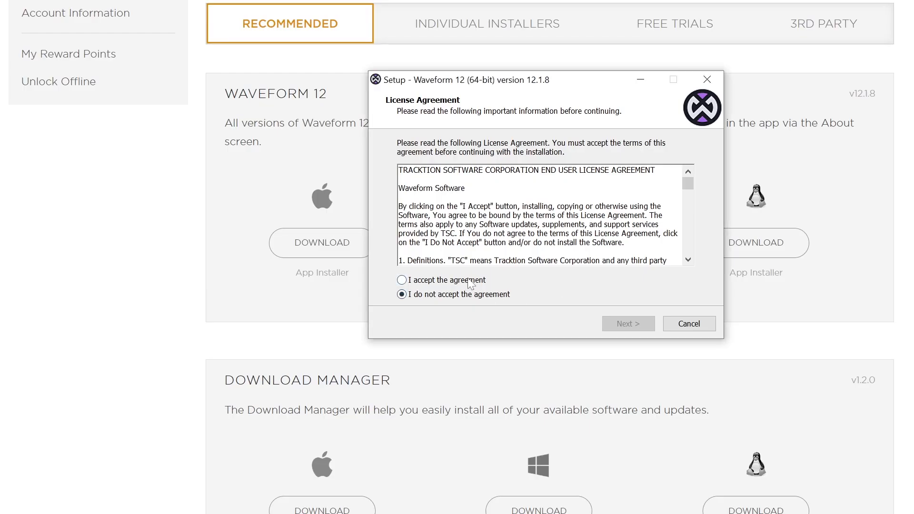
left_click(629, 323)
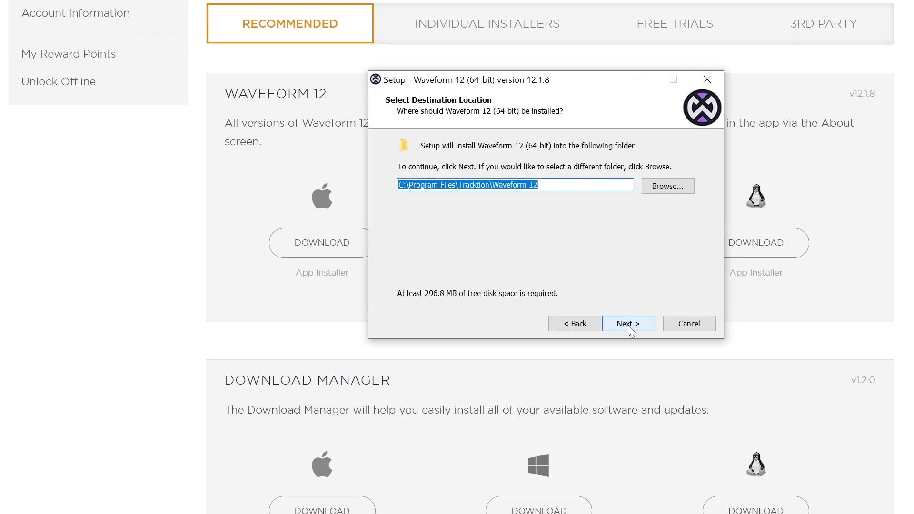
left_click(628, 324)
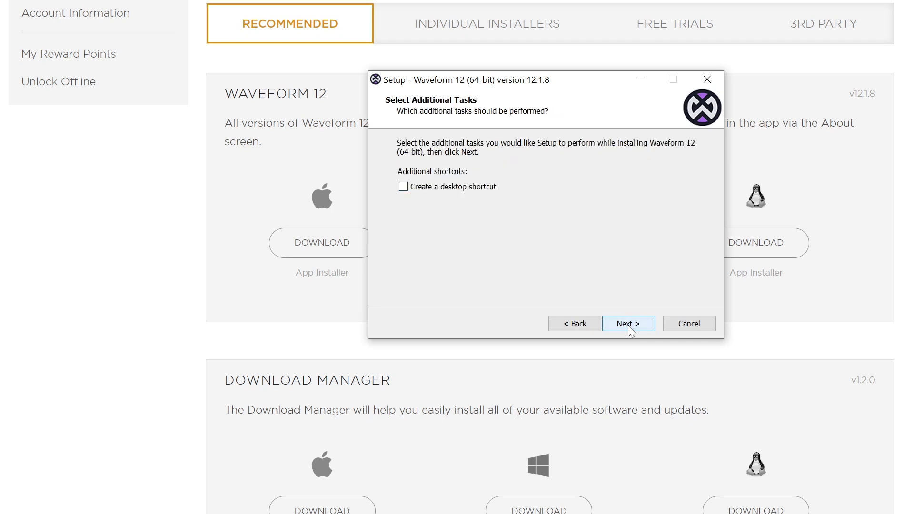
left_click(629, 323)
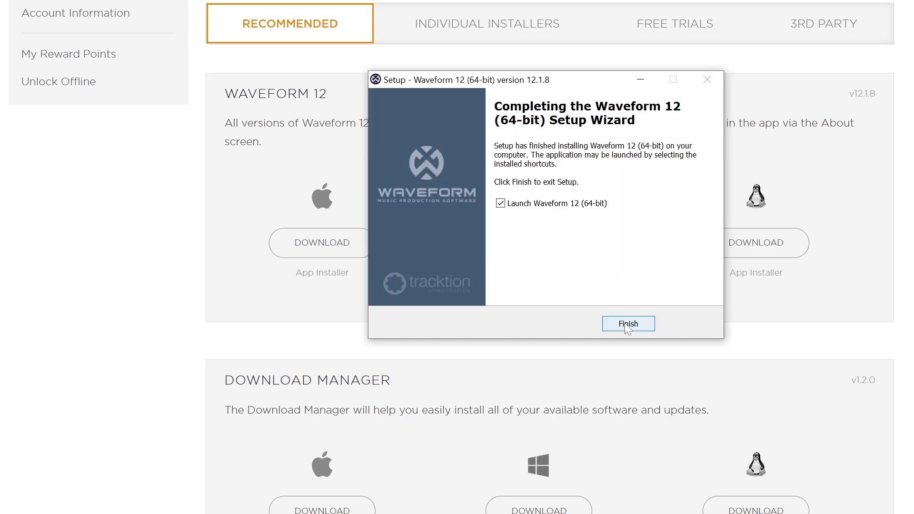
left_click(629, 323)
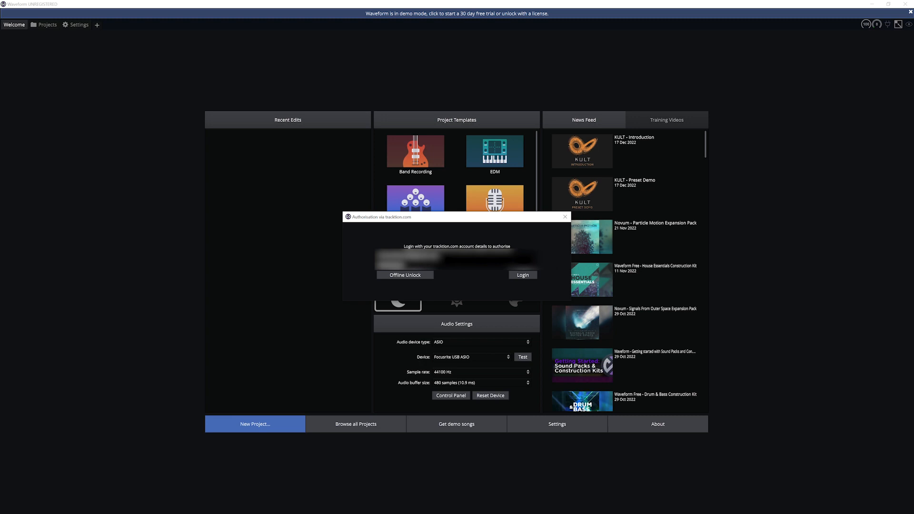
Log in with the tracktion.com account to authorise Waveform
left_click(522, 274)
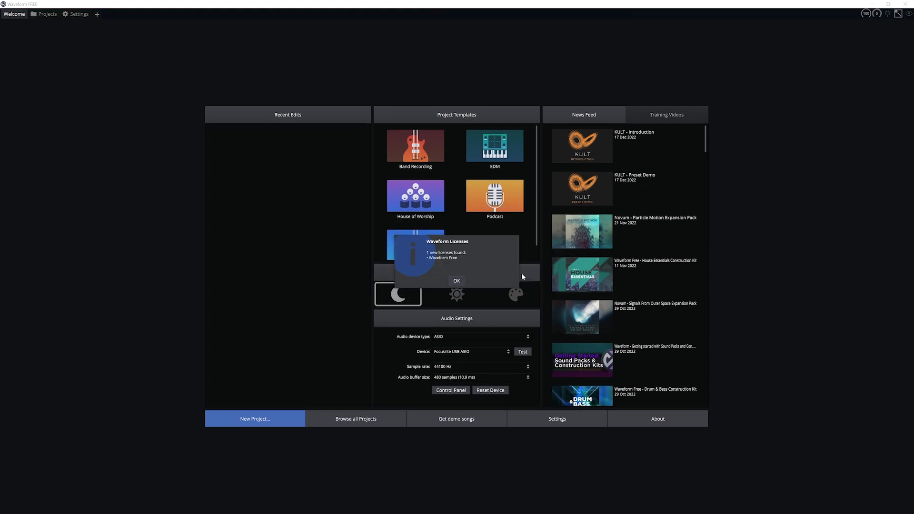
Dismiss the new Waveform Free licence notice with OK
left_click(457, 280)
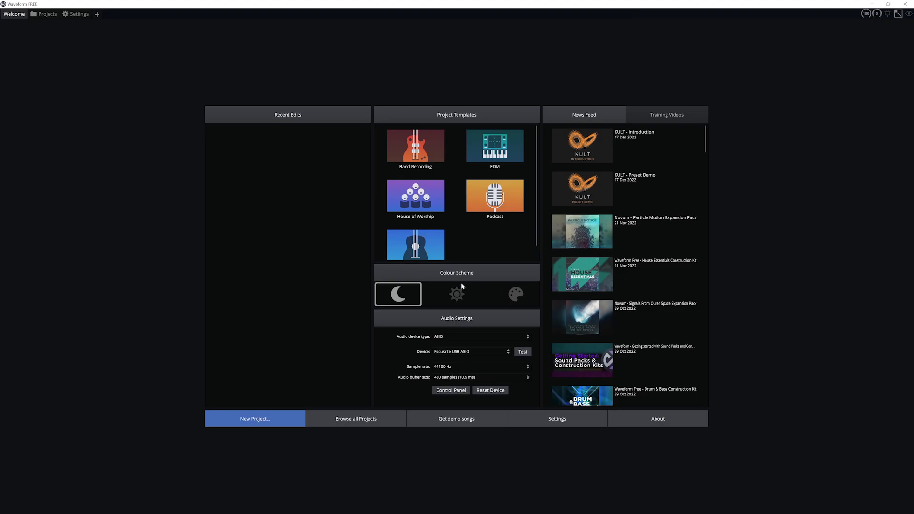
mouse_move(235, 411)
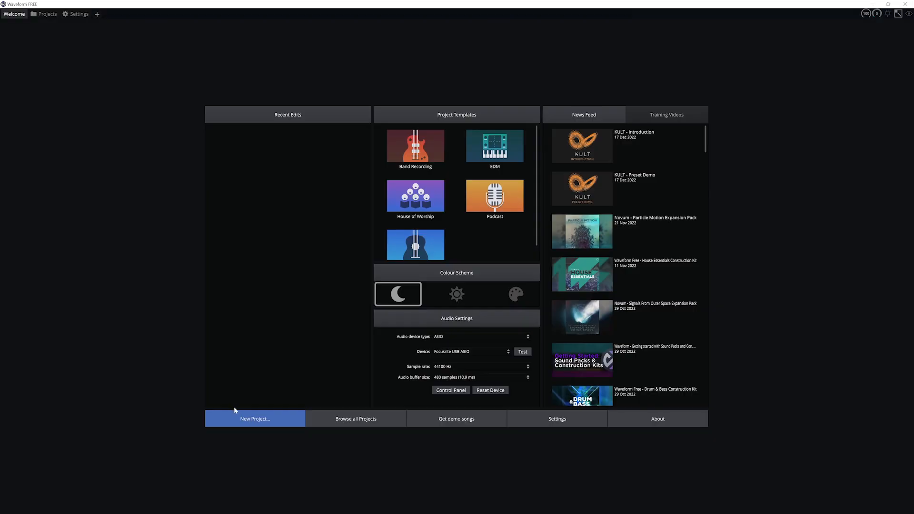
mouse_move(581, 422)
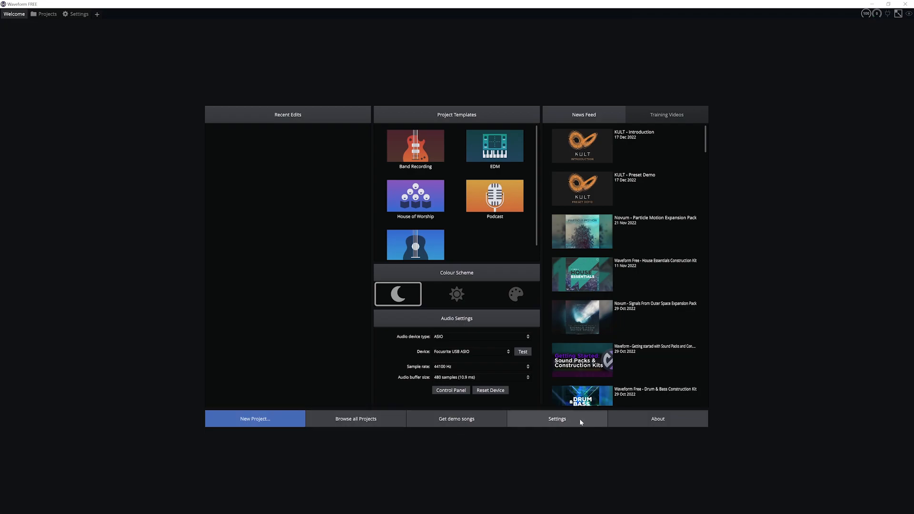
left_click(557, 419)
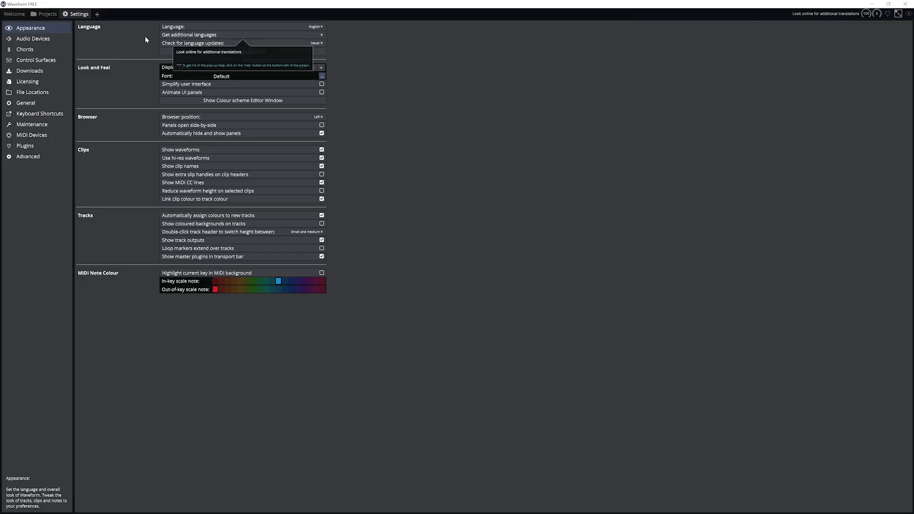
left_click(31, 38)
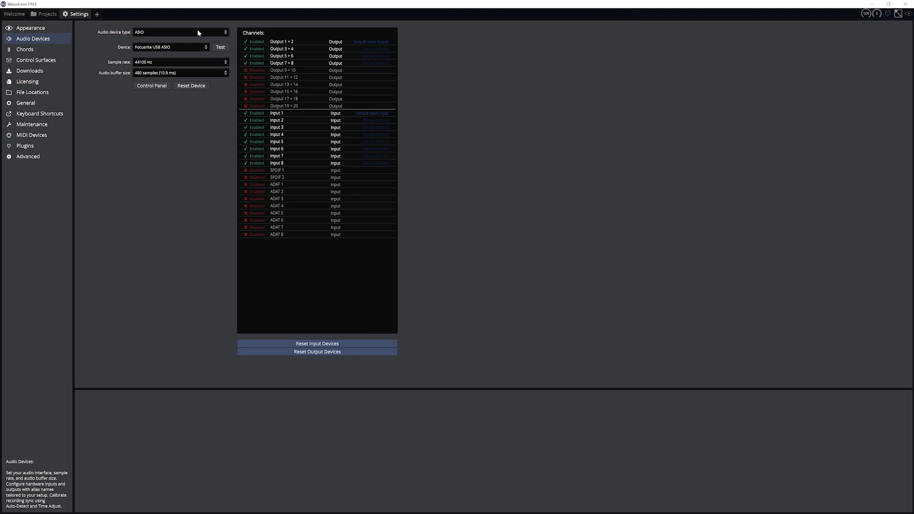
left_click(186, 31)
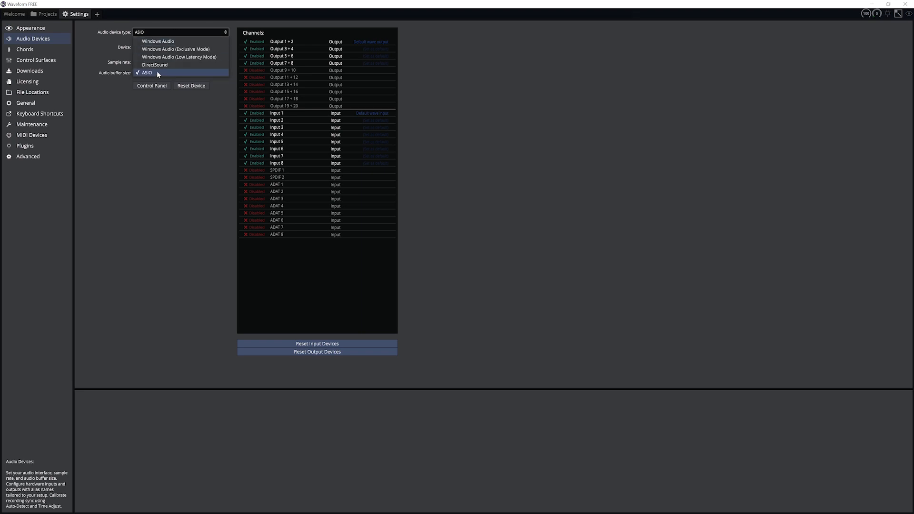
left_click(157, 72)
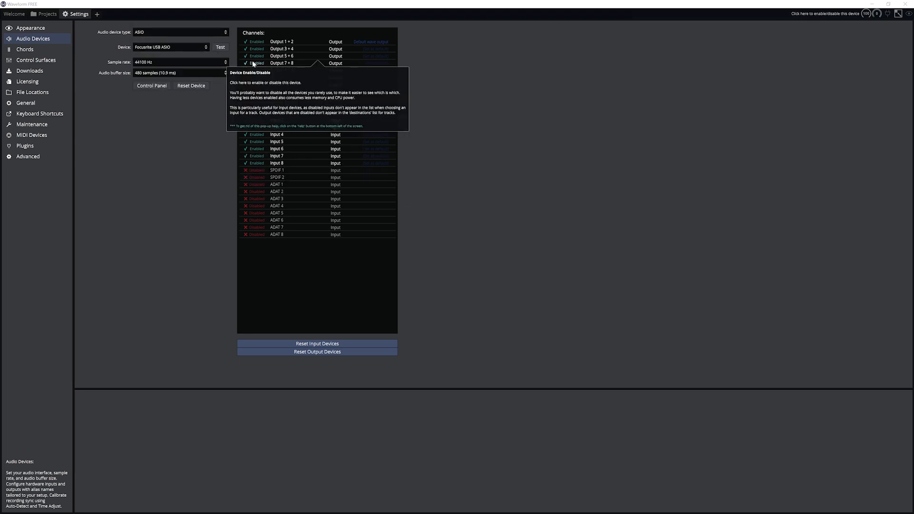
left_click(287, 63)
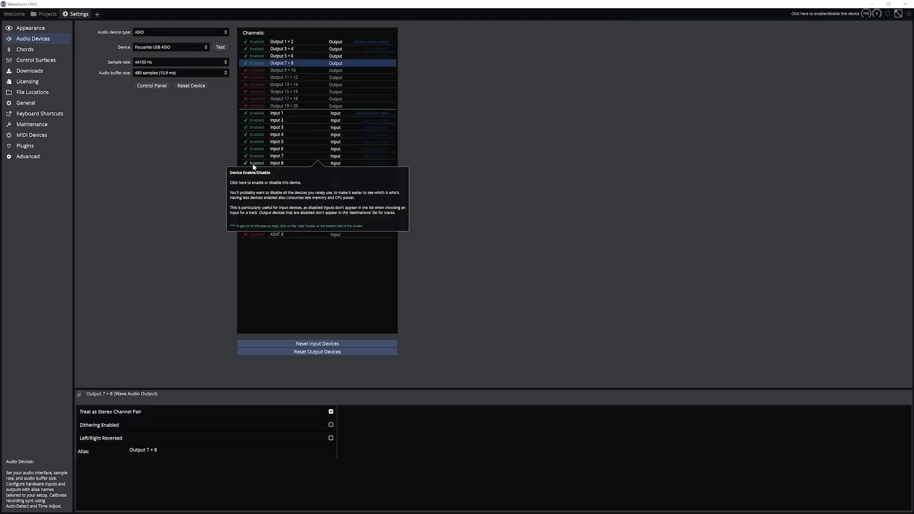
left_click(277, 163)
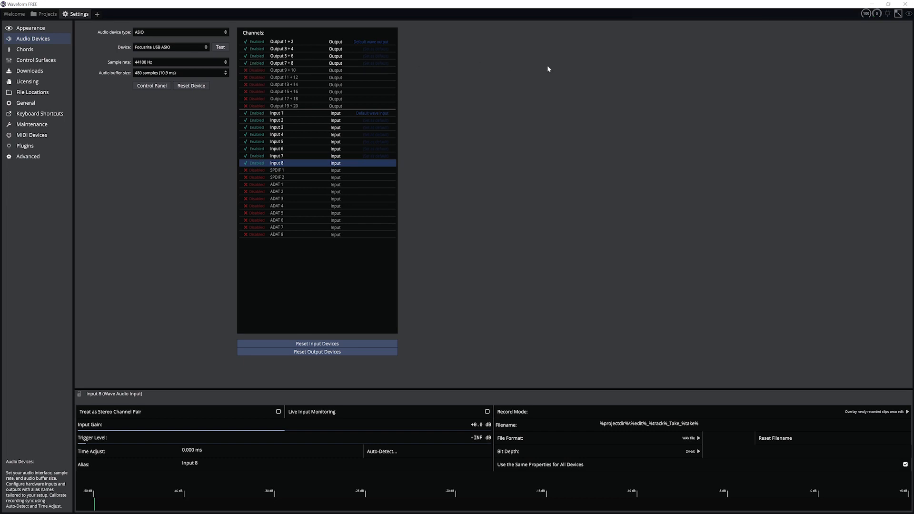
mouse_move(738, 112)
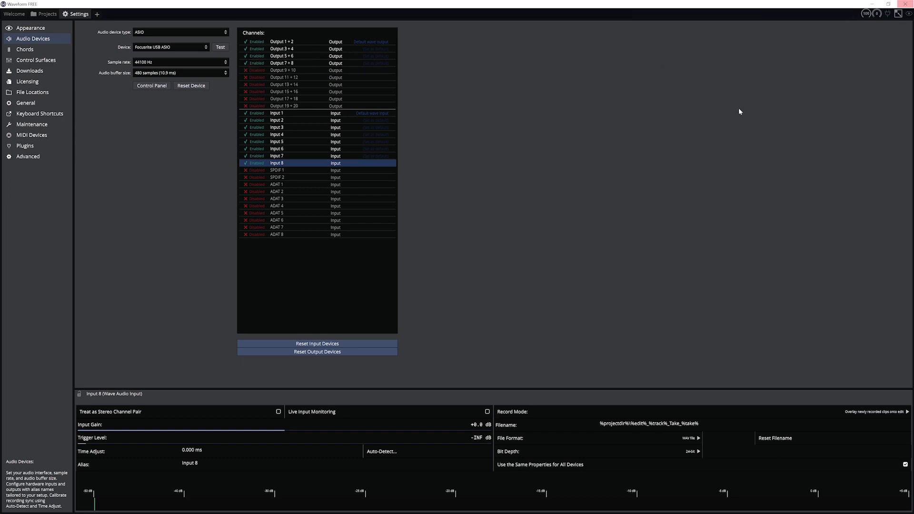
left_click(14, 14)
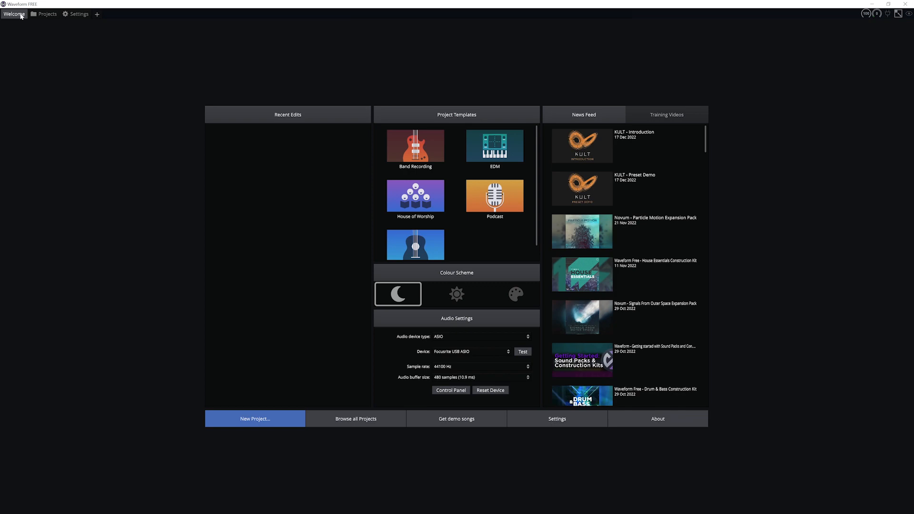
Open the Waveform Demo Project tab, then return to the Welcome tab
left_click(254, 419)
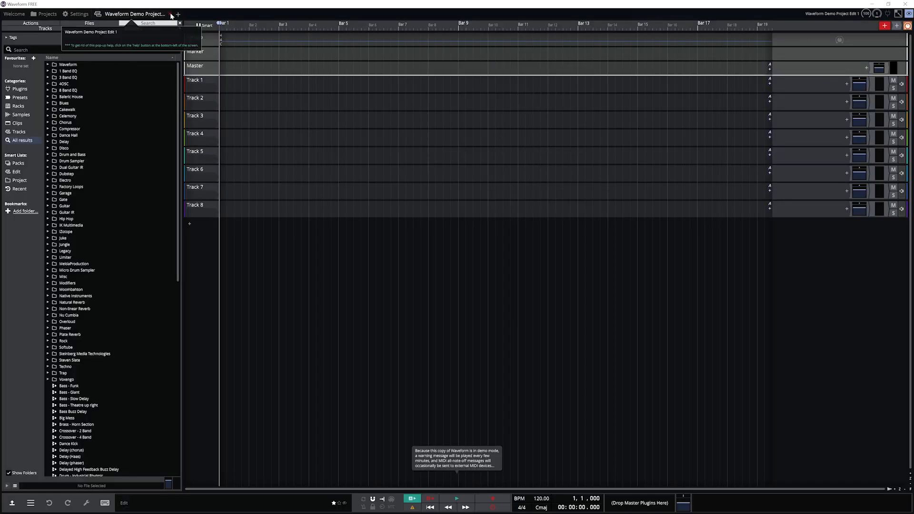
left_click(14, 14)
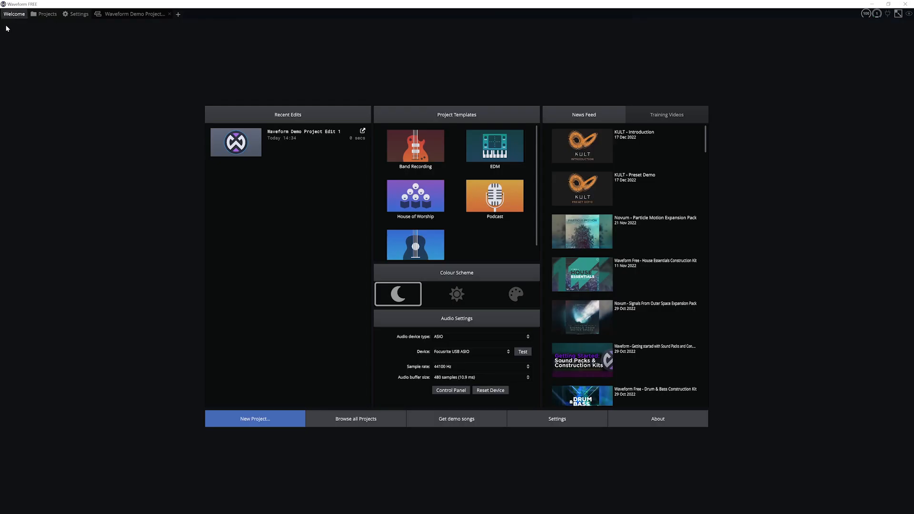
mouse_move(483, 434)
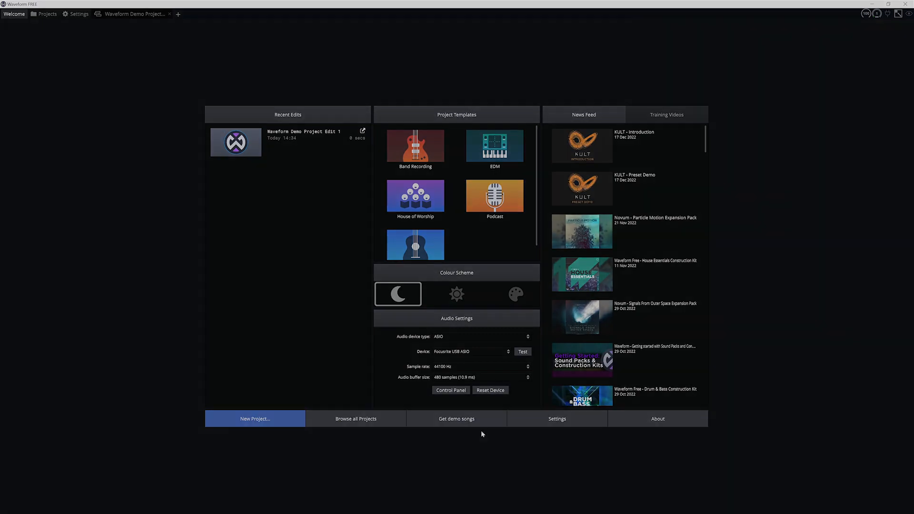